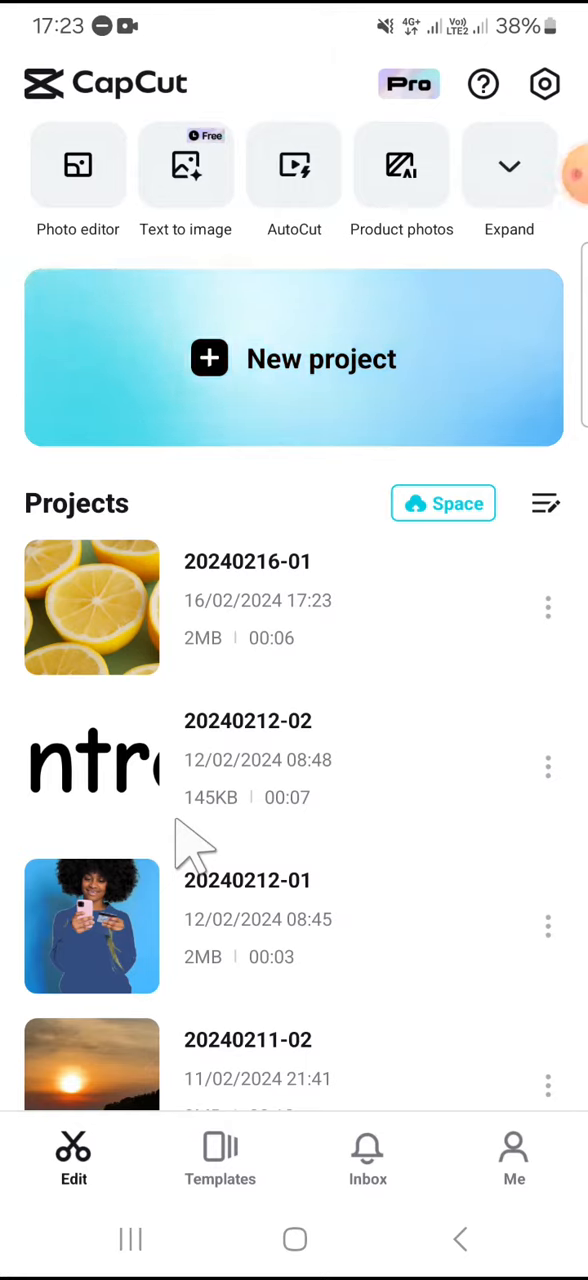
{"action": "mouse_move", "coordinate": [300, 680]}
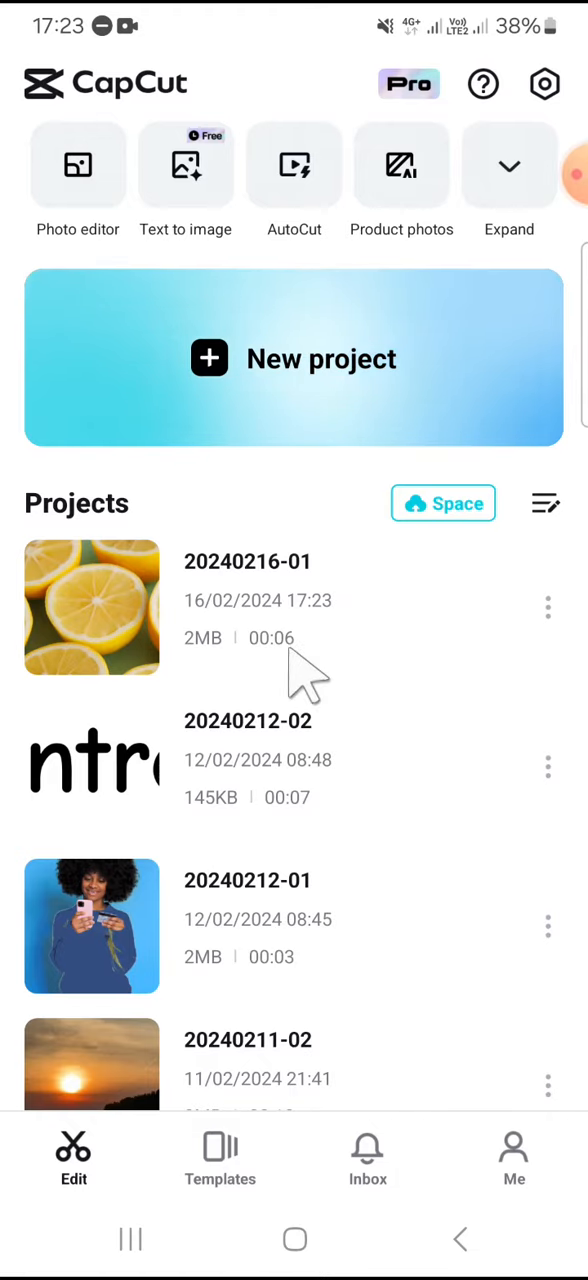
{"action": "left_click", "coordinate": [91, 608]}
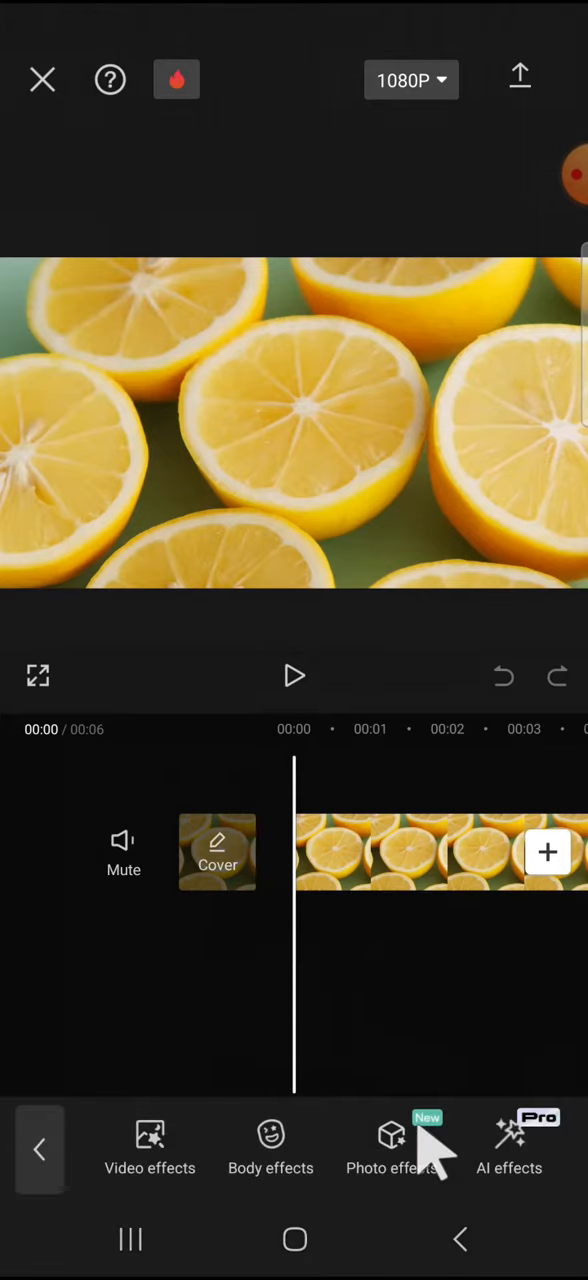
{"action": "mouse_move", "coordinate": [149, 1150]}
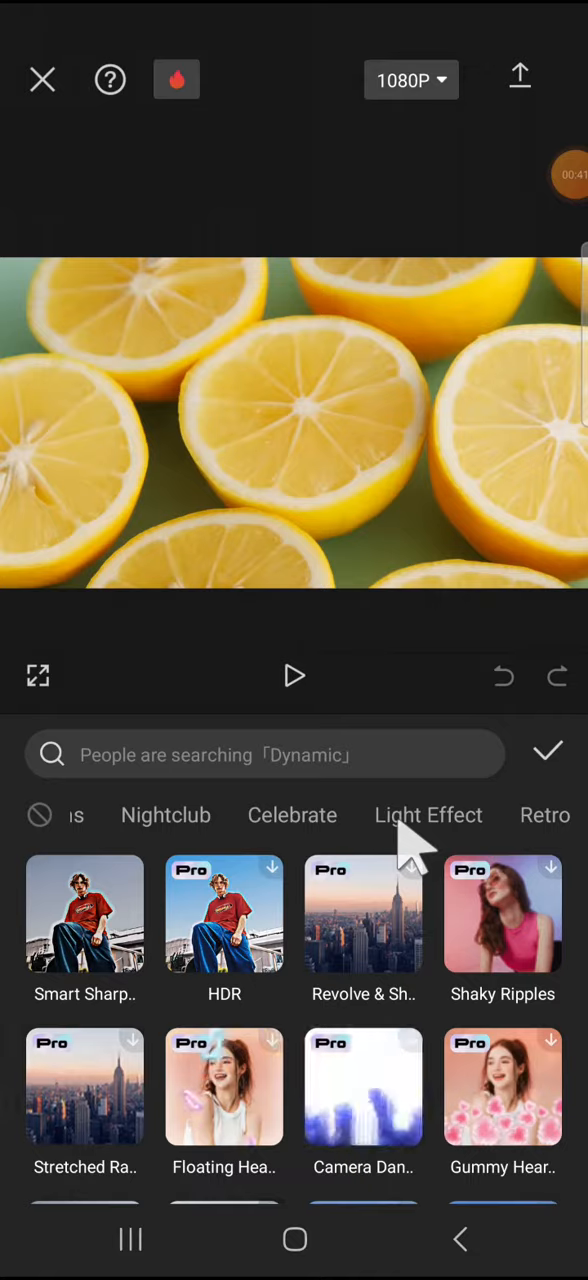
Apply the Water Reflections effect from the Light Effect category to the lemon clip
{"action": "left_click", "coordinate": [428, 815]}
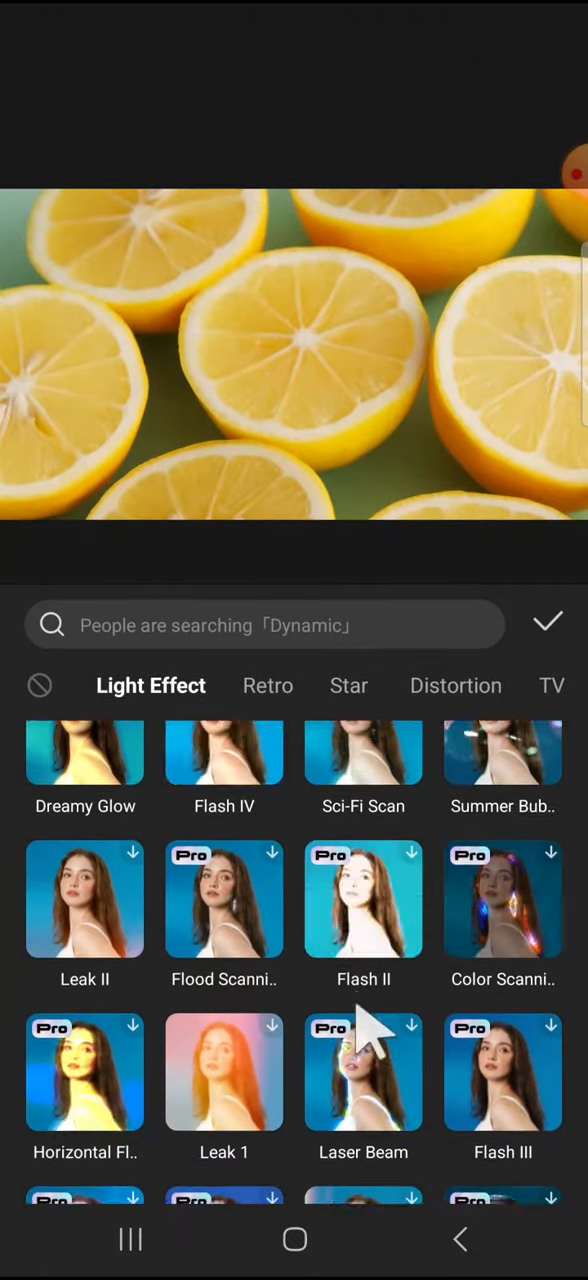
{"action": "scroll", "scroll_direction": "down", "scroll_amount": 3}
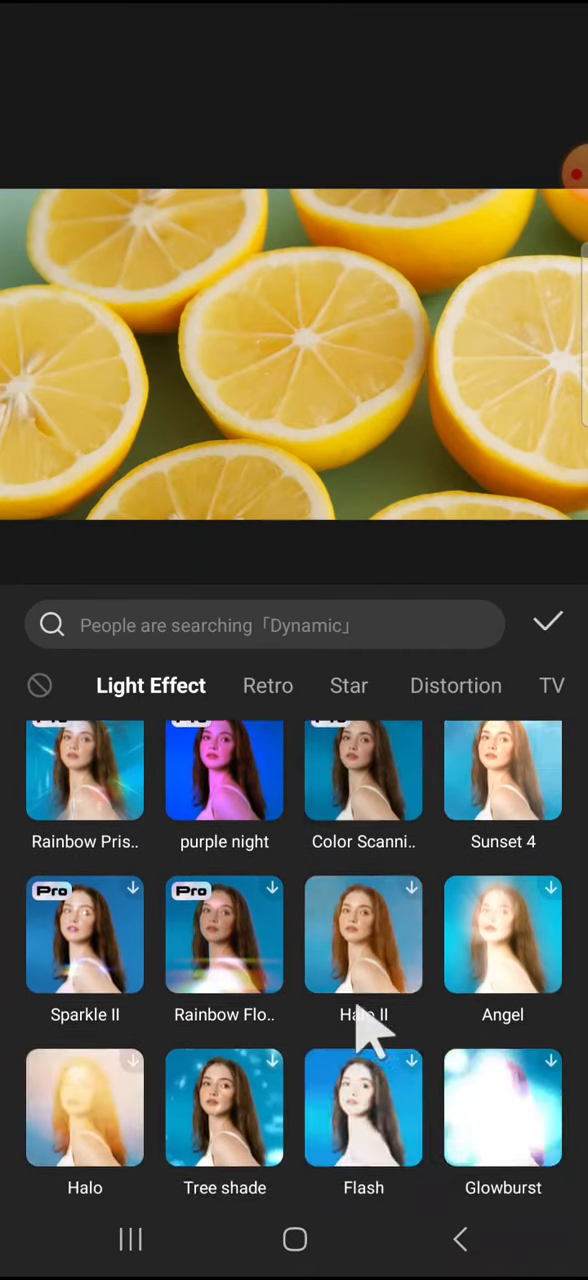
{"action": "scroll", "scroll_direction": "down", "scroll_amount": 3}
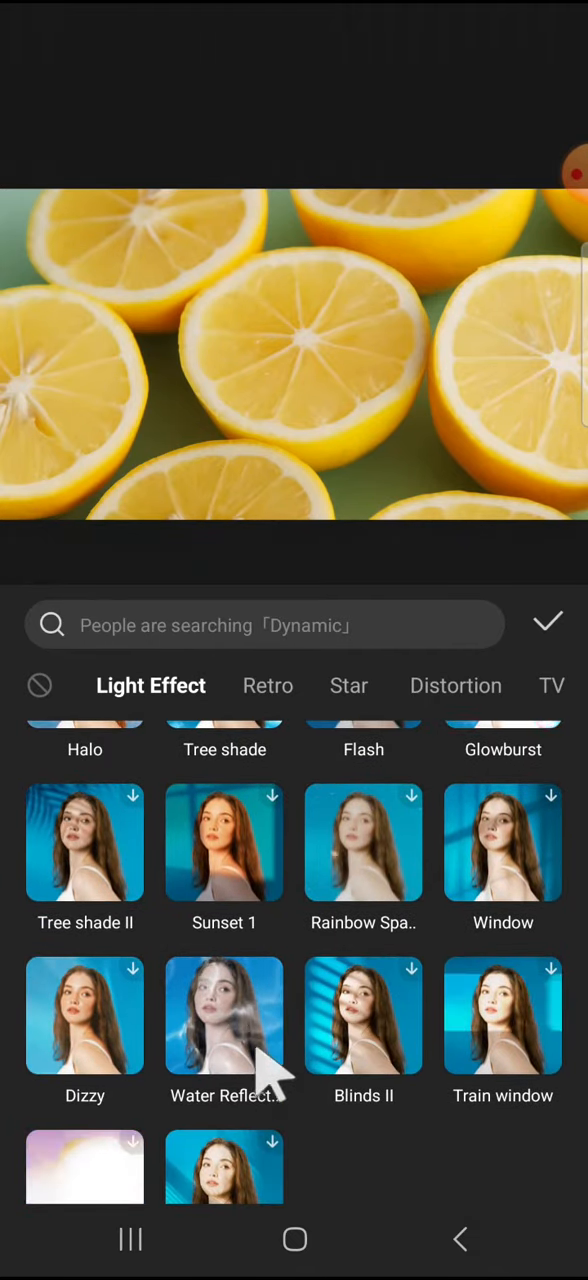
{"action": "left_click", "coordinate": [224, 1014]}
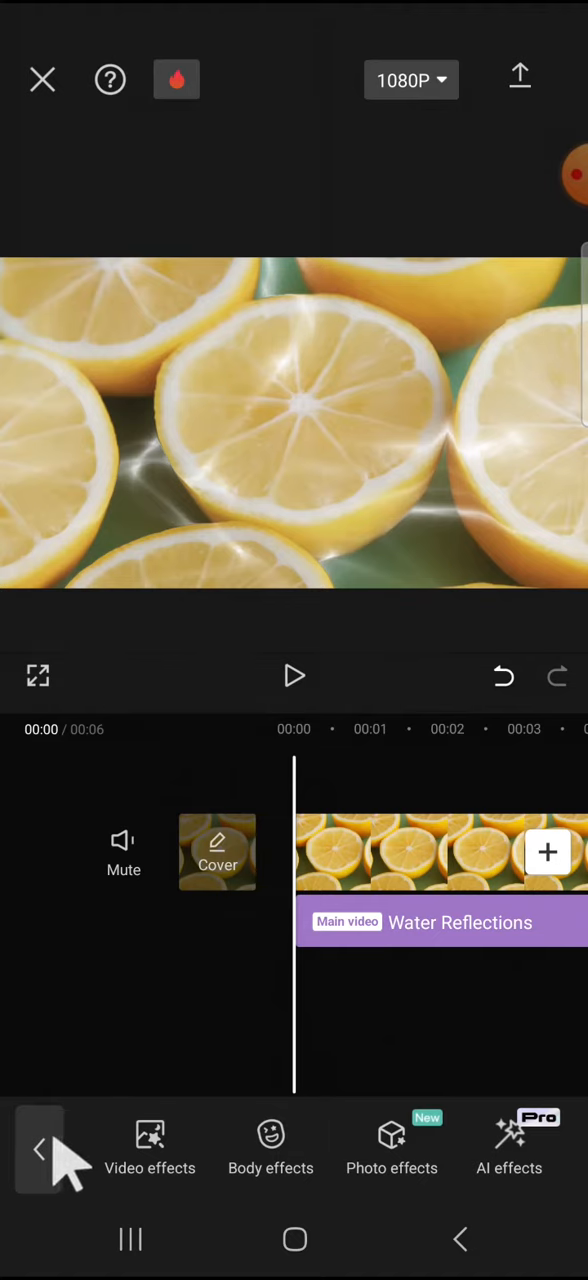
Go back to the main tools and open Audio's Sound FX library
{"action": "left_click", "coordinate": [38, 1148]}
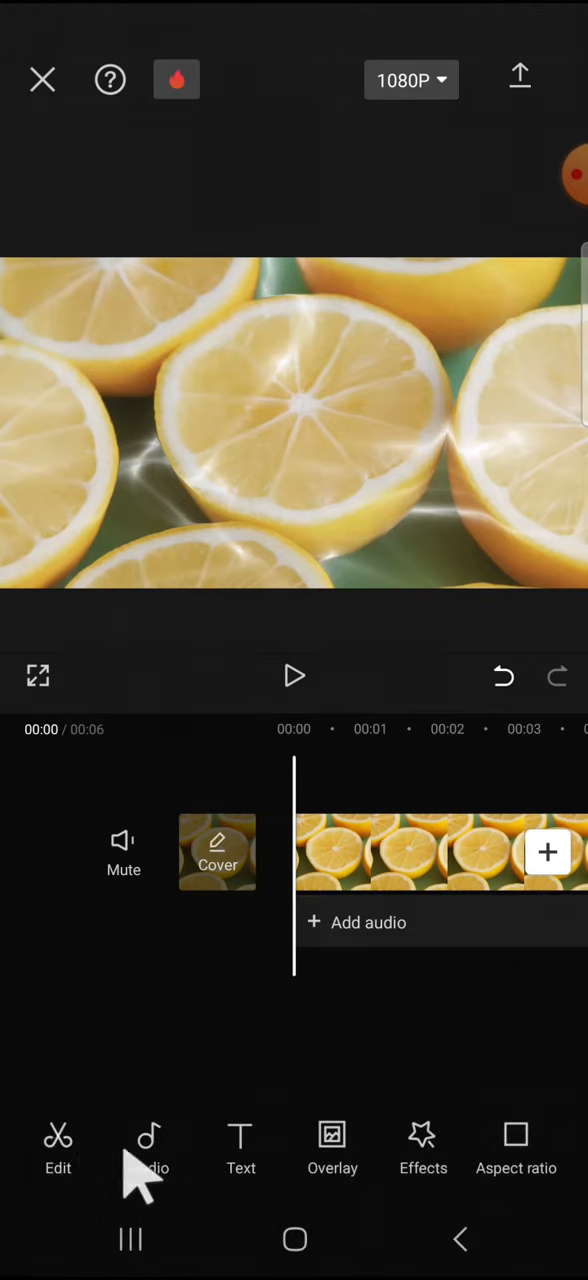
{"action": "left_click", "coordinate": [147, 1150]}
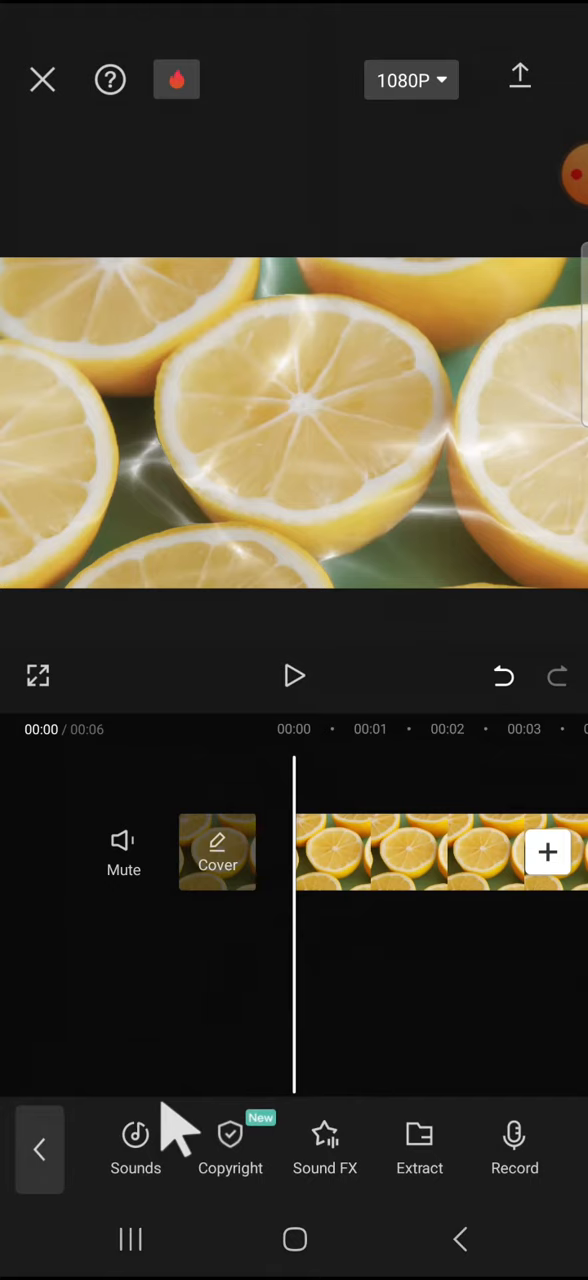
{"action": "mouse_move", "coordinate": [340, 1150]}
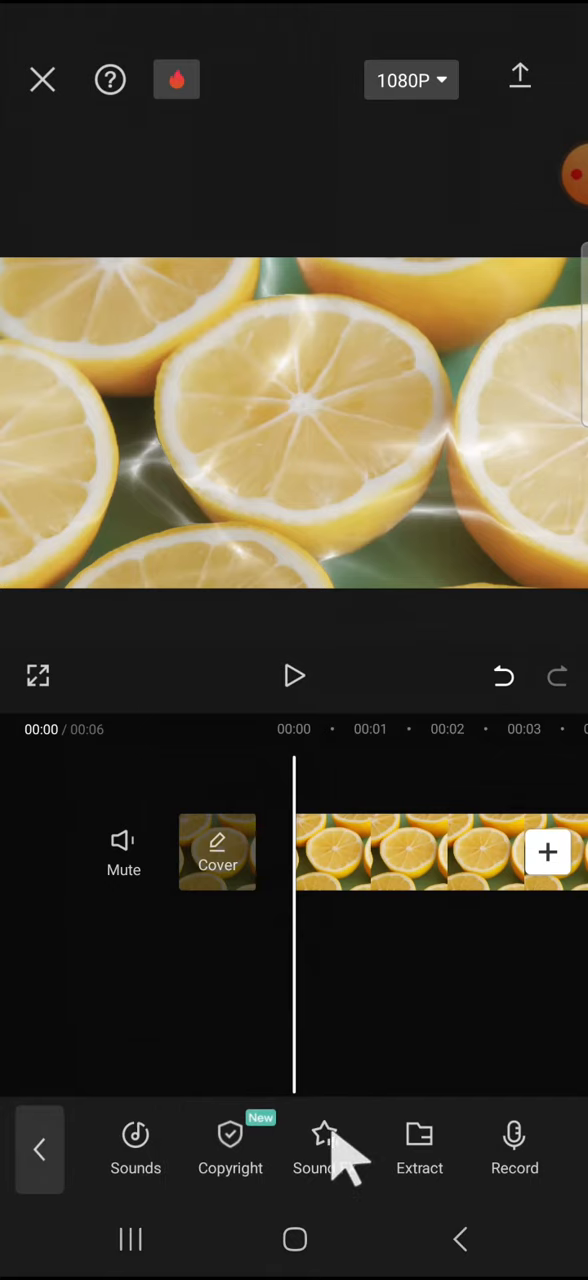
{"action": "left_click", "coordinate": [323, 1150]}
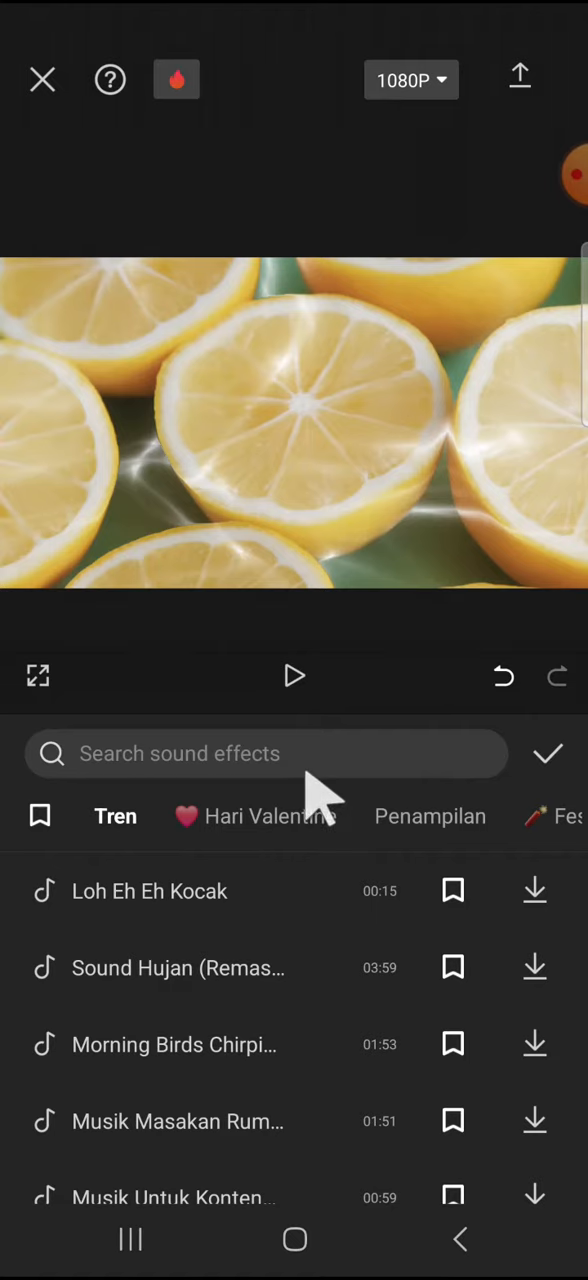
Search sound effects for "underwater" and scroll through the results
{"action": "type", "text": "underwater"}
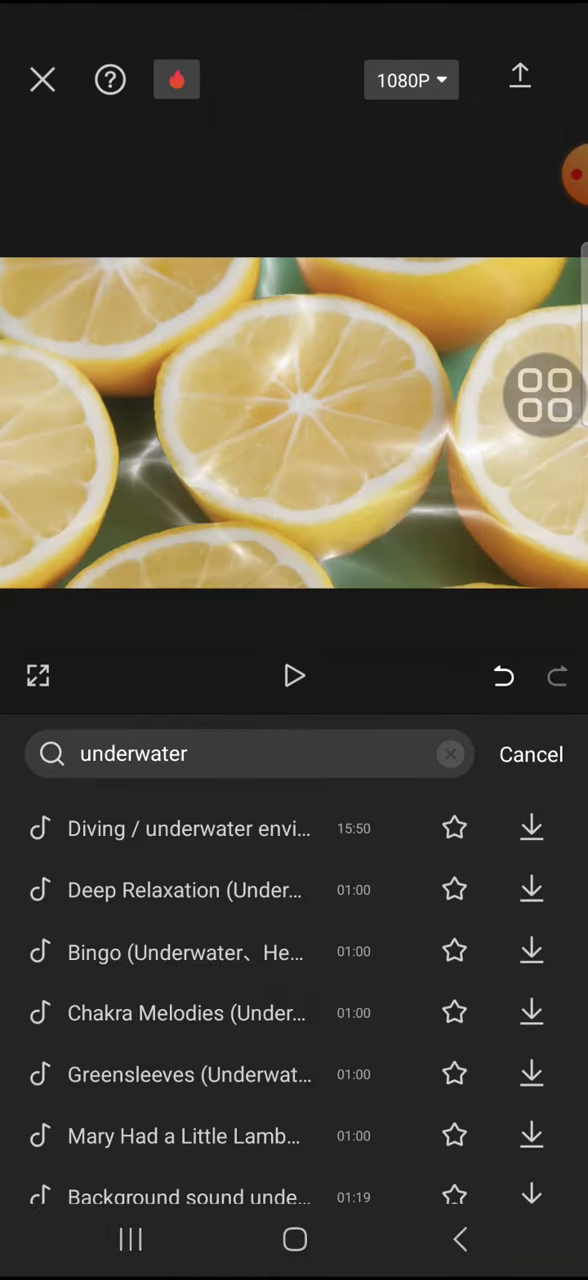
{"action": "scroll", "scroll_direction": "down", "scroll_amount": 3}
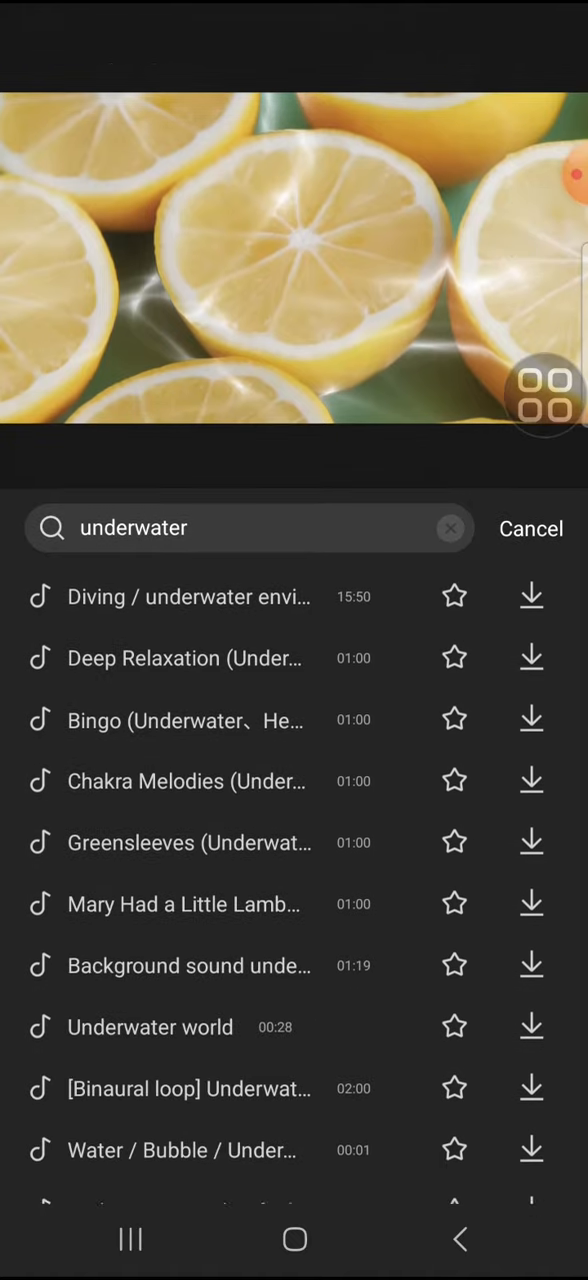
{"action": "scroll", "scroll_direction": "down", "scroll_amount": 3}
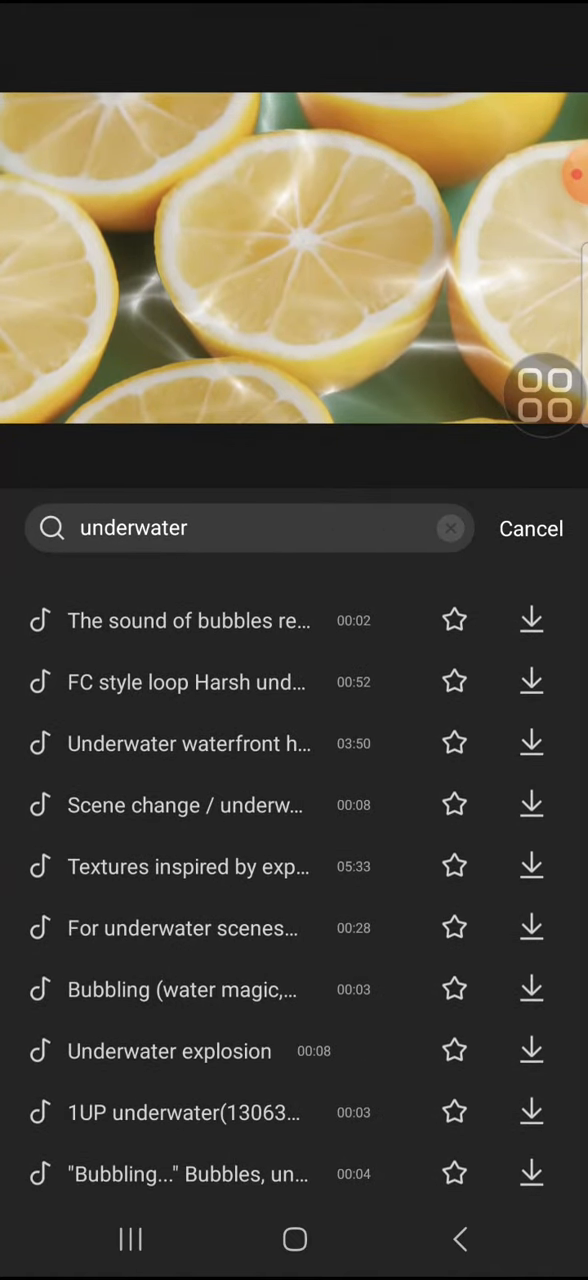